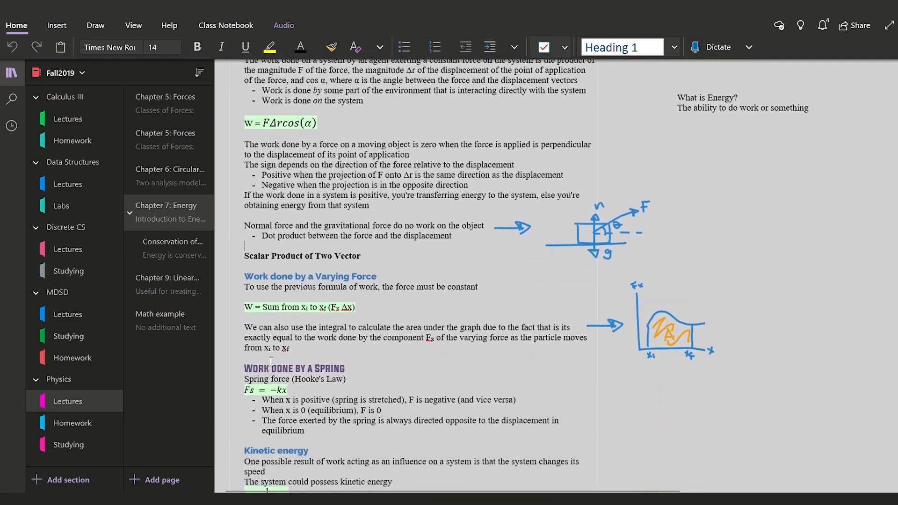
Scroll the Chapter 7: Energy page down to the Work-Kinetic Energy Theorem and Potential Energy sections
scroll("down", 3)
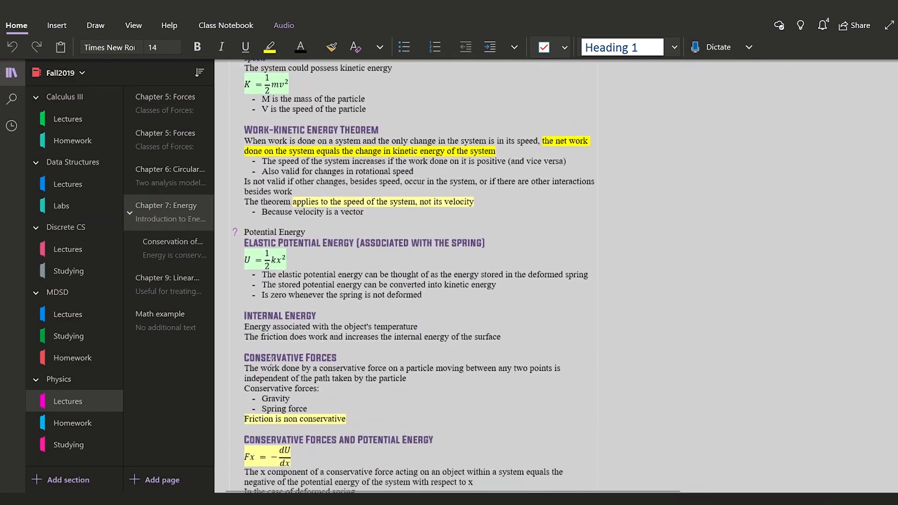
Switch to the Chapter 6: Circular Motion page in the Physics Lectures page list
left_click(170, 169)
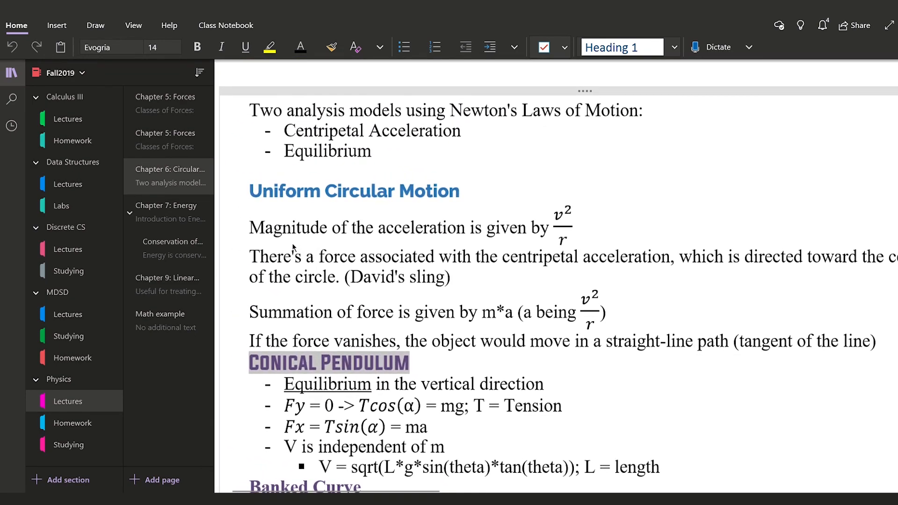